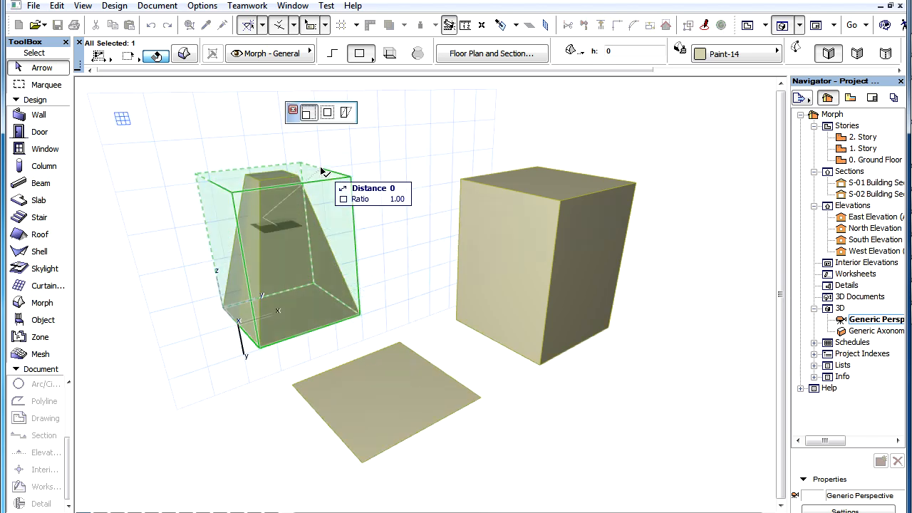
Pull one side of the pyramid outward, making it wider and lower at a ratio of about 1.34.
{"action": "left_click_drag", "start_coordinate": [321, 171], "coordinate": [379, 207]}
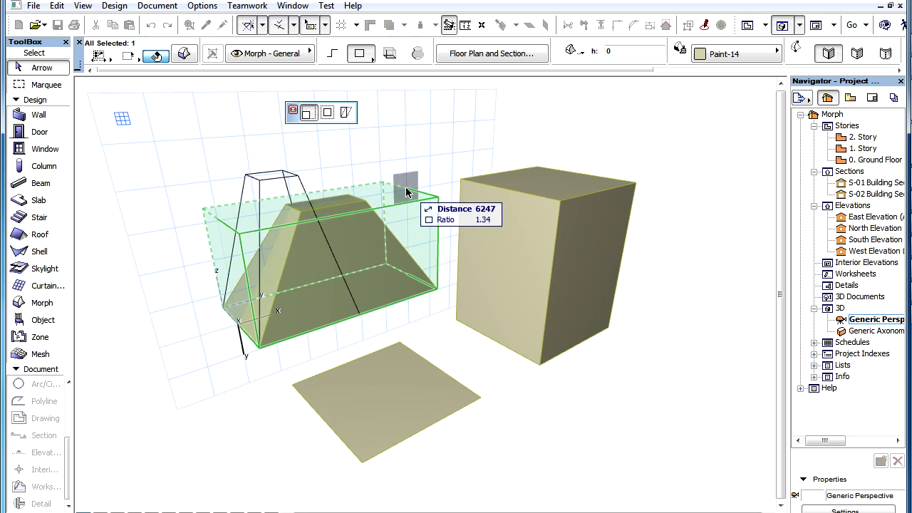
{"action": "mouse_move", "coordinate": [405, 184]}
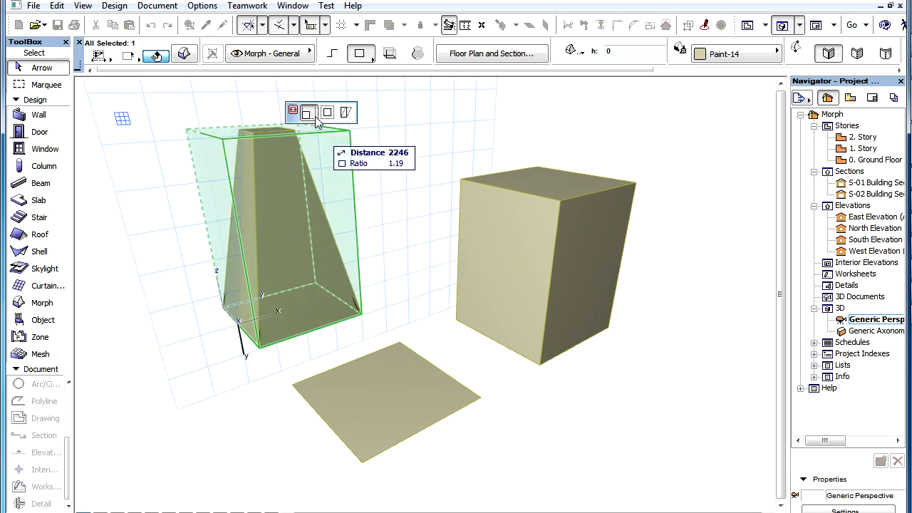
{"action": "mouse_move", "coordinate": [310, 115]}
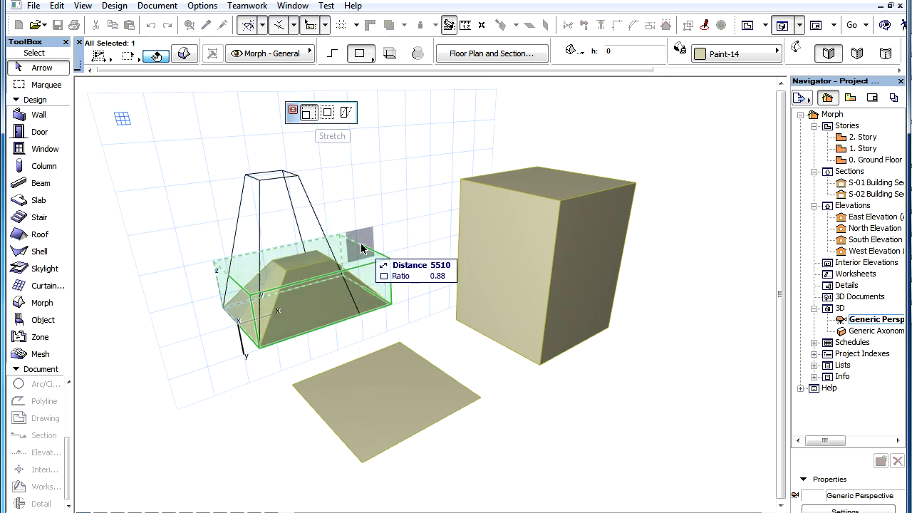
Drag the stretch box from one side again, reshaping the pyramid to a ratio of about 1.24.
{"action": "left_click_drag", "start_coordinate": [359, 248], "coordinate": [401, 205]}
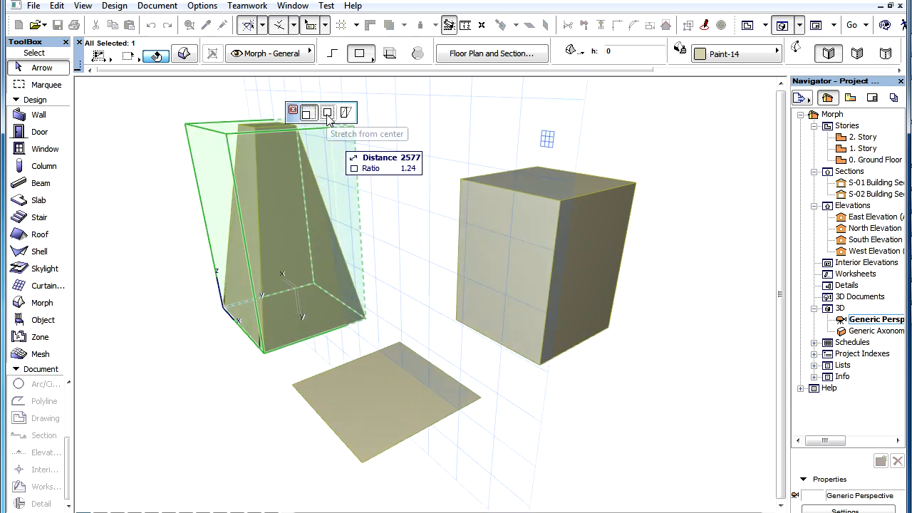
Resize the pyramid symmetrically from its center, enlarging, shrinking, then widening it to about 1.38.
{"action": "left_click_drag", "start_coordinate": [327, 114], "coordinate": [384, 235]}
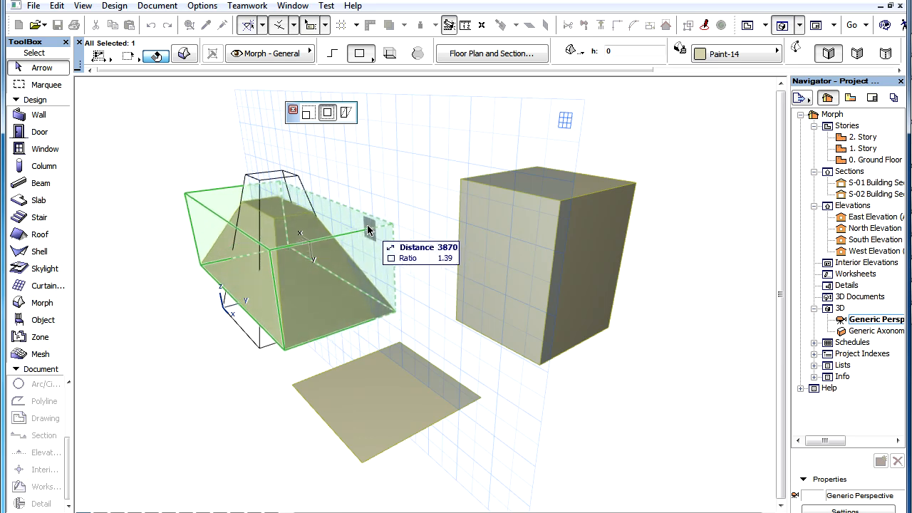
{"action": "left_click_drag", "start_coordinate": [369, 230], "coordinate": [357, 237]}
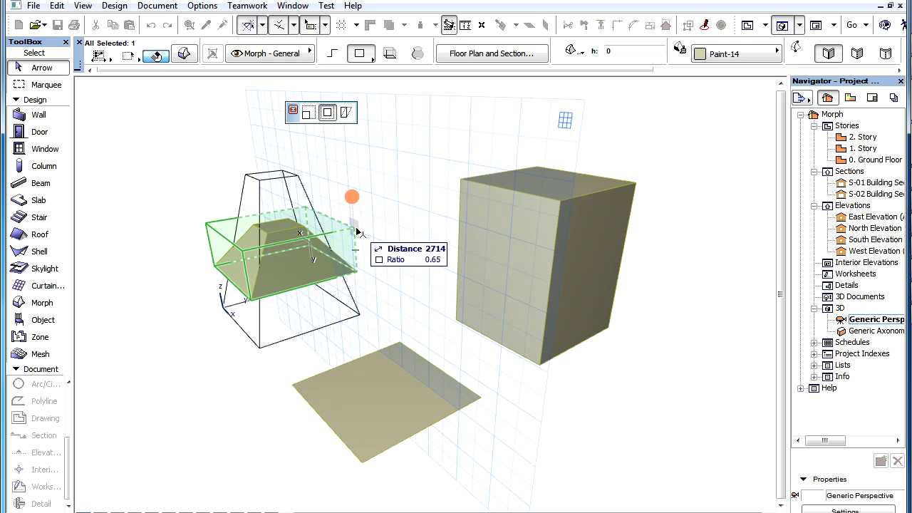
{"action": "left_click_drag", "start_coordinate": [352, 196], "coordinate": [370, 243]}
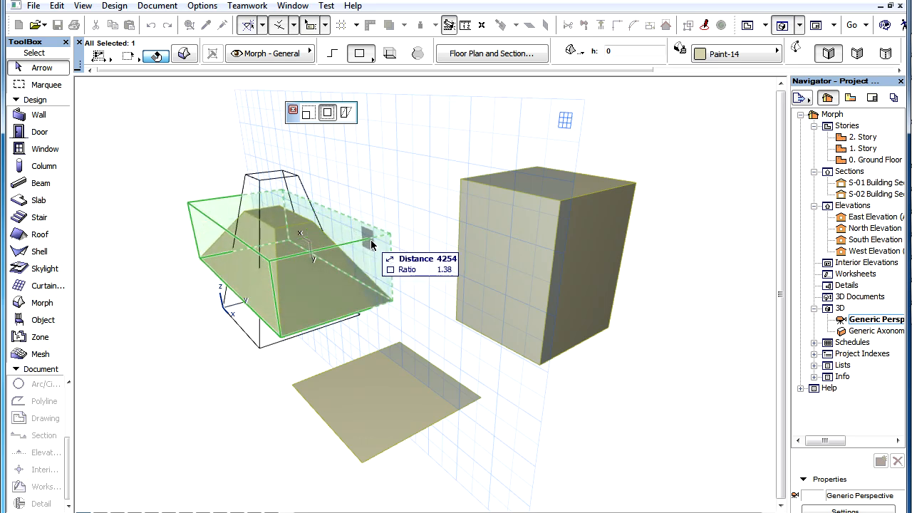